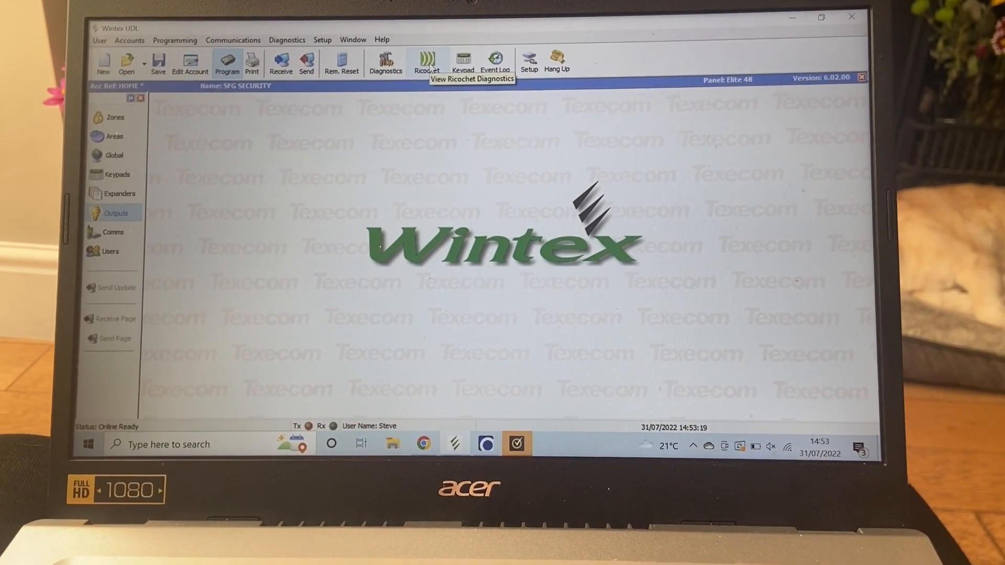
Launch Ricochet Monitor to view expander 1's mesh map with devices 17–21.
click(428, 56)
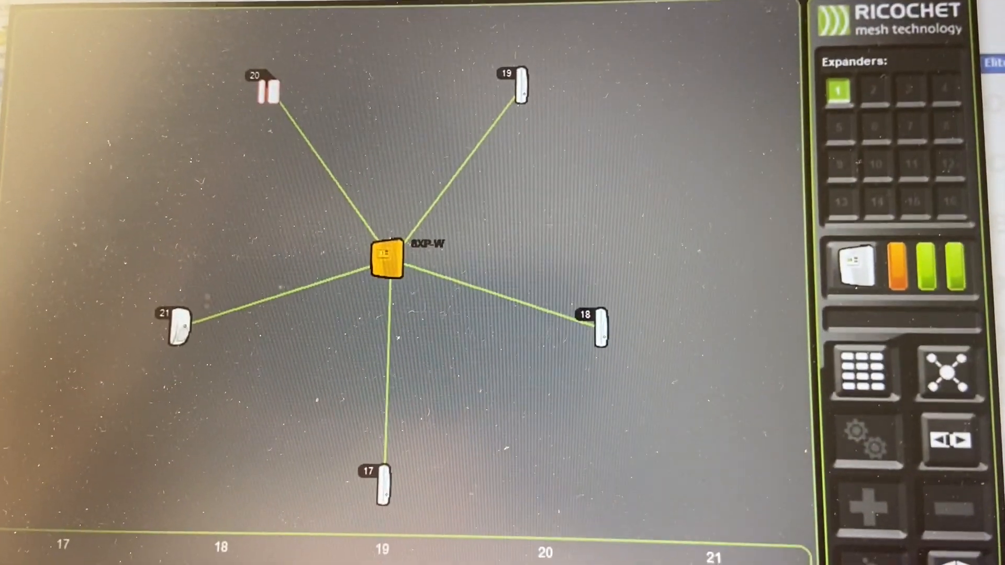
Start the signal security data collection and show detector 20's signal links to other devices.
click(269, 89)
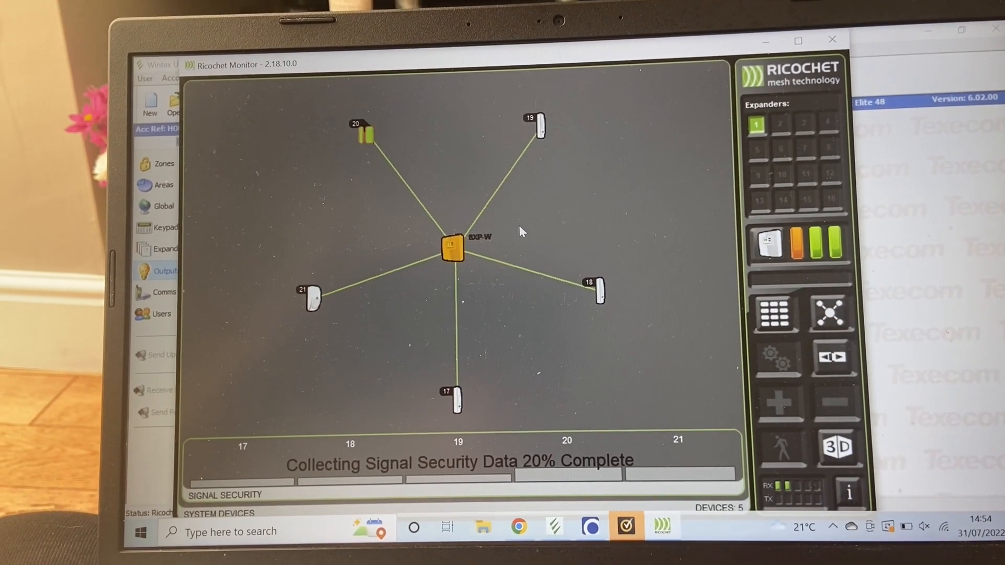
click(364, 130)
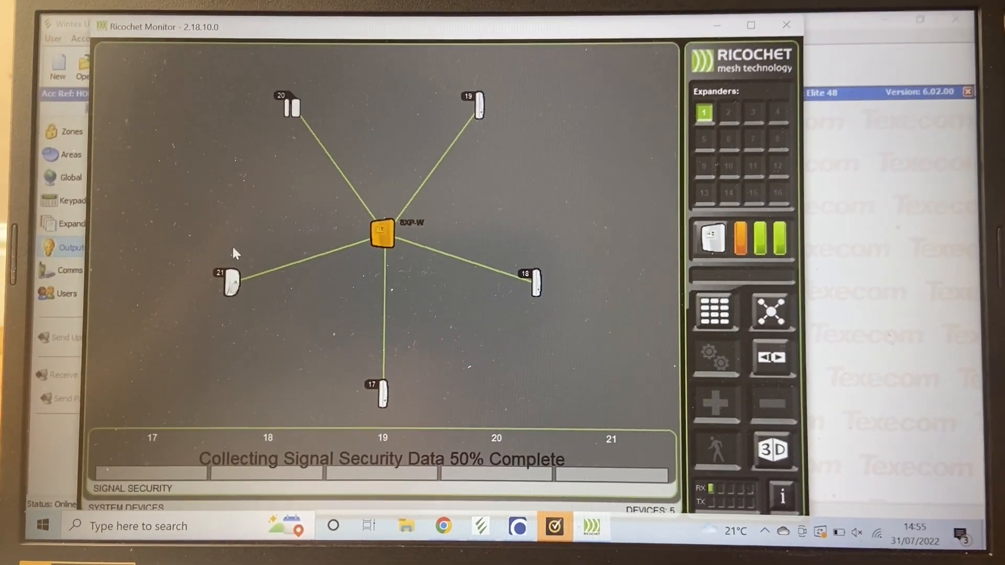
click(290, 107)
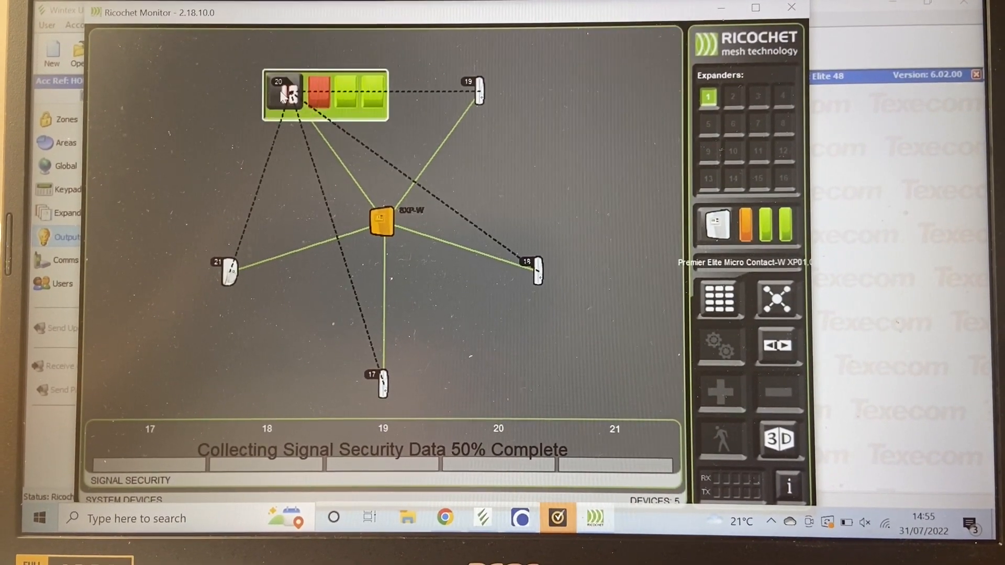
Close detector 20's popup and let the survey reach 100% for detectors 17–21.
click(477, 93)
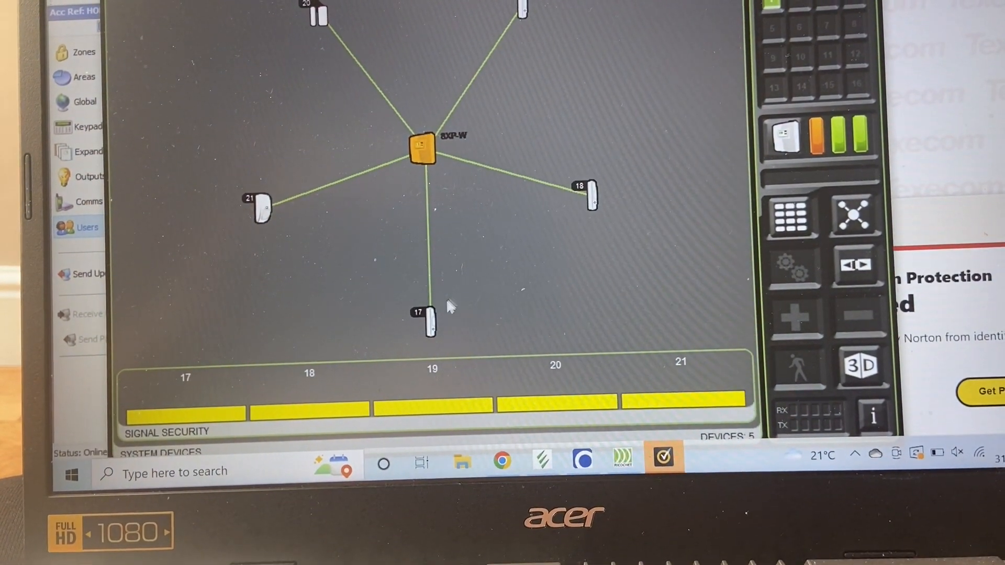
click(426, 325)
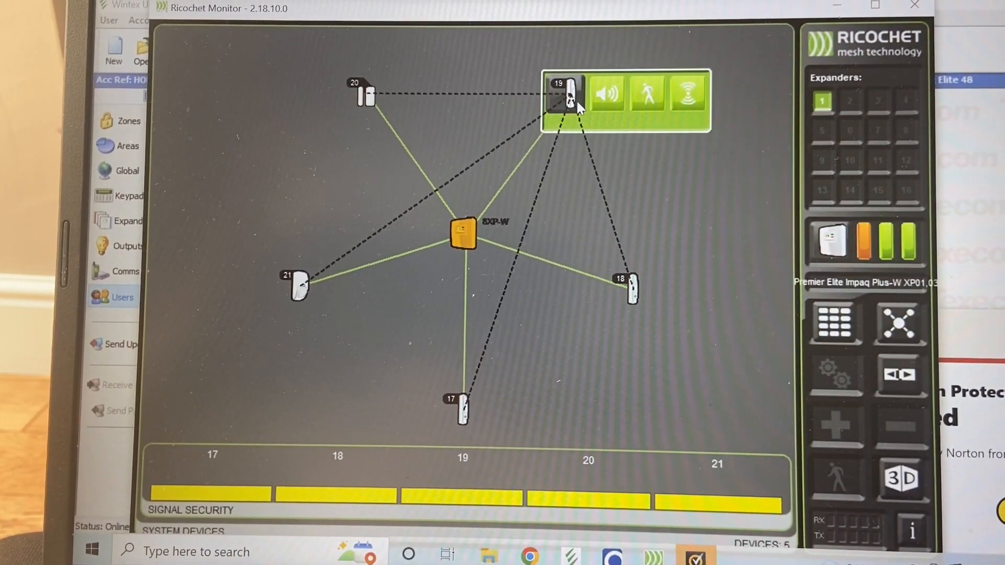
click(899, 324)
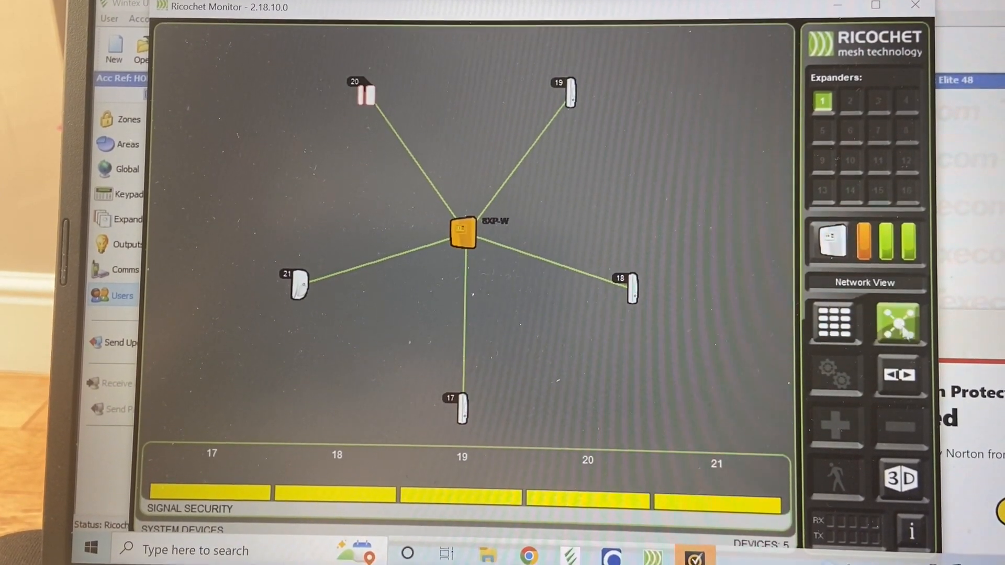